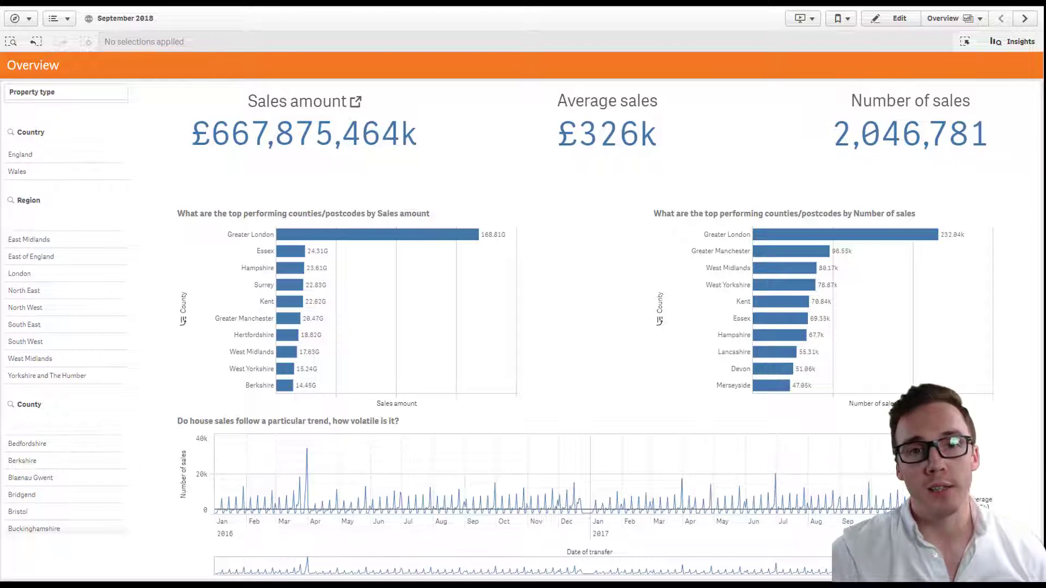
Show the September 2018 app's saved bookmarks list from the Overview sheet toolbar.
click(838, 19)
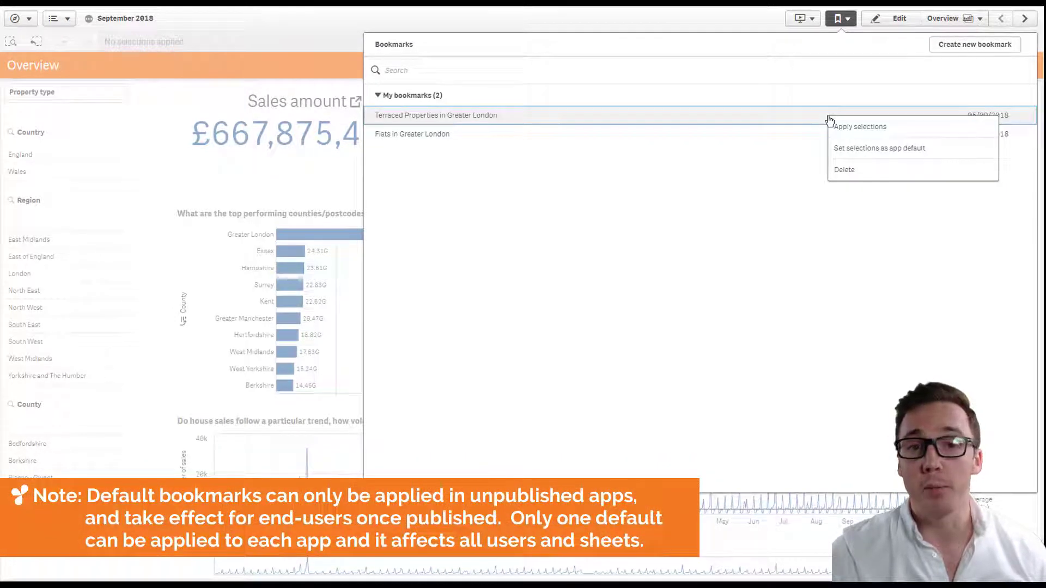
mouse_move(884, 153)
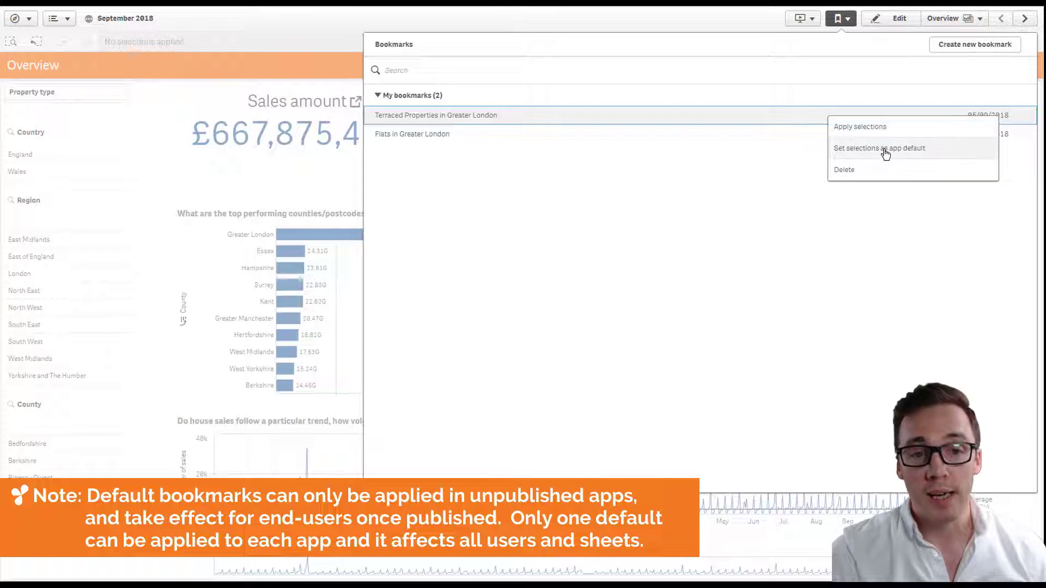
Set the 'Terraced Properties in Greater London' bookmark's selections as the app default.
click(880, 148)
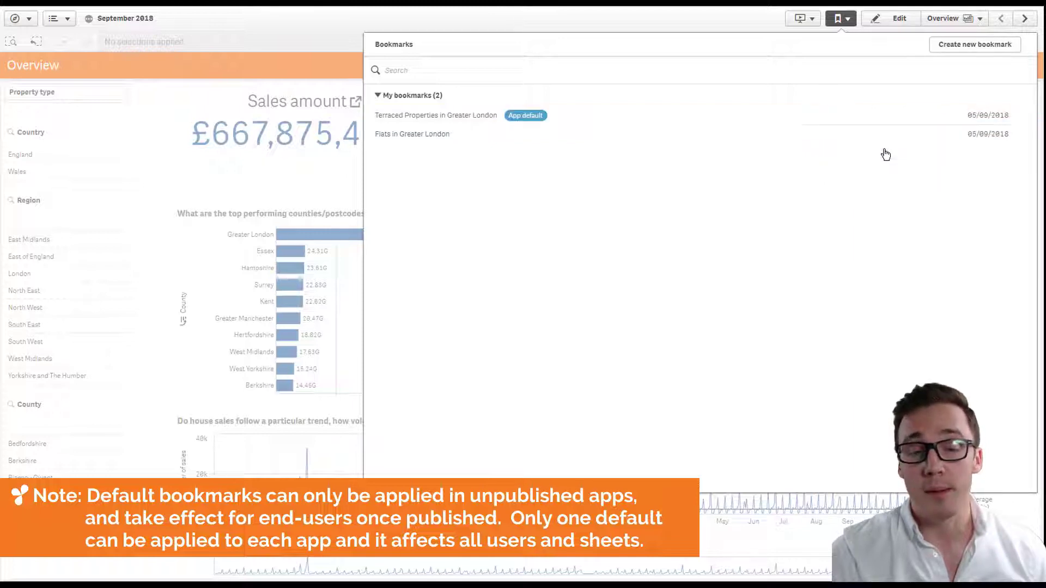
mouse_move(854, 160)
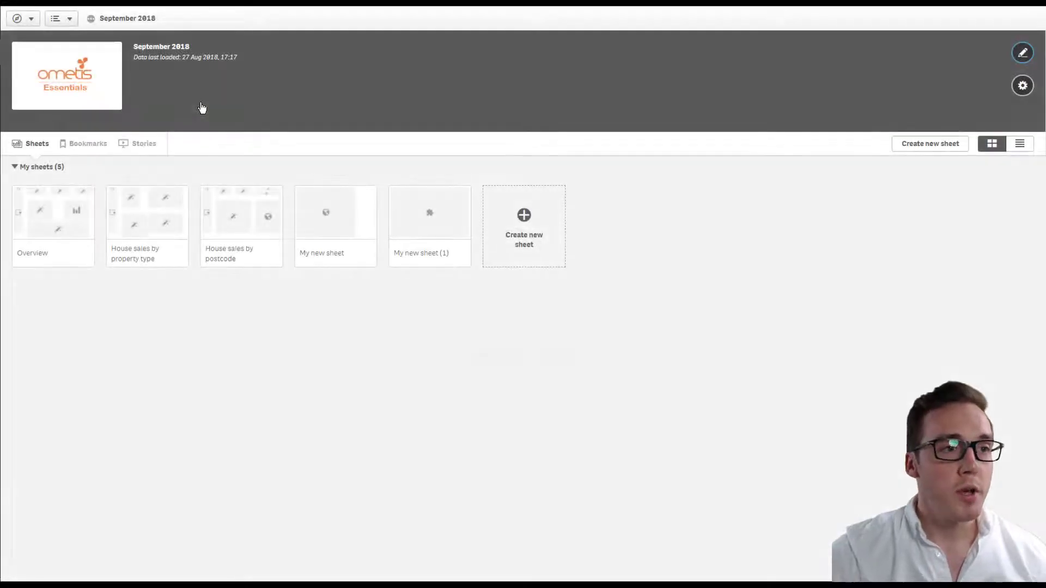
mouse_move(92, 206)
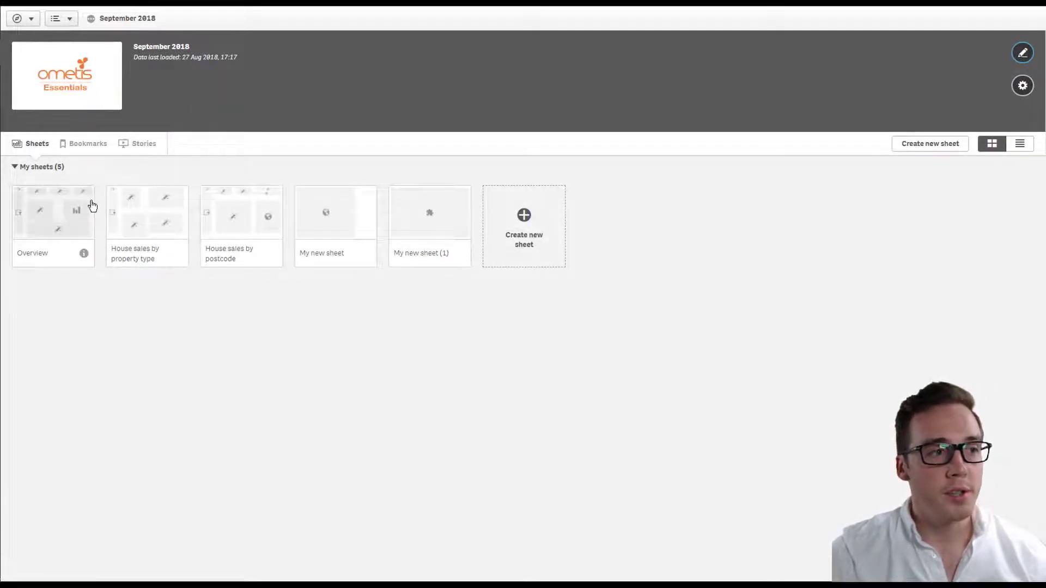